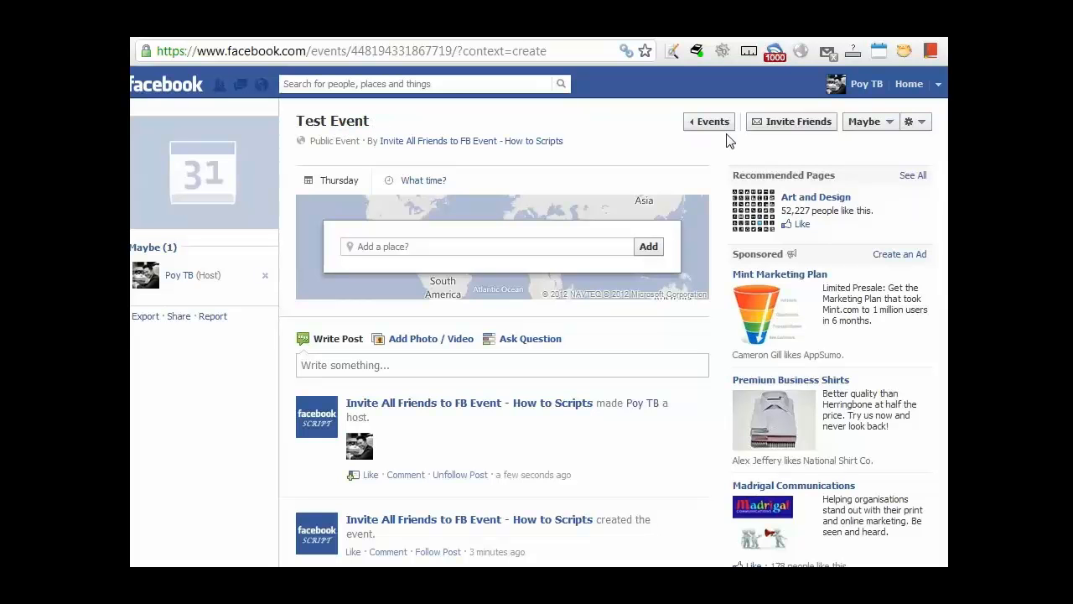
mouse_move(794, 144)
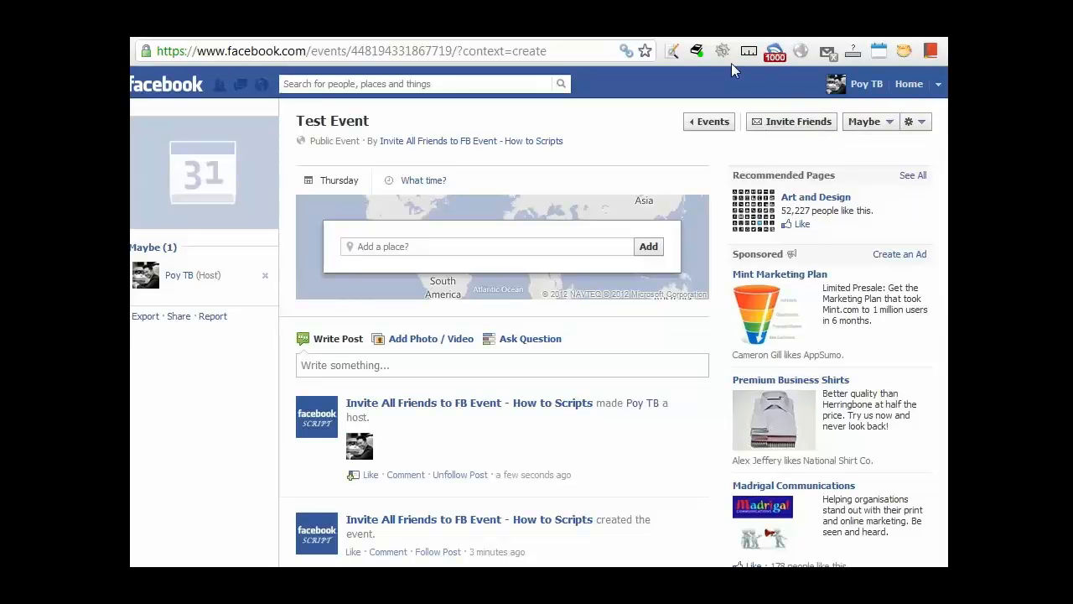
- Open the Invite Friends dialog for Test Event from the event page
click(865, 120)
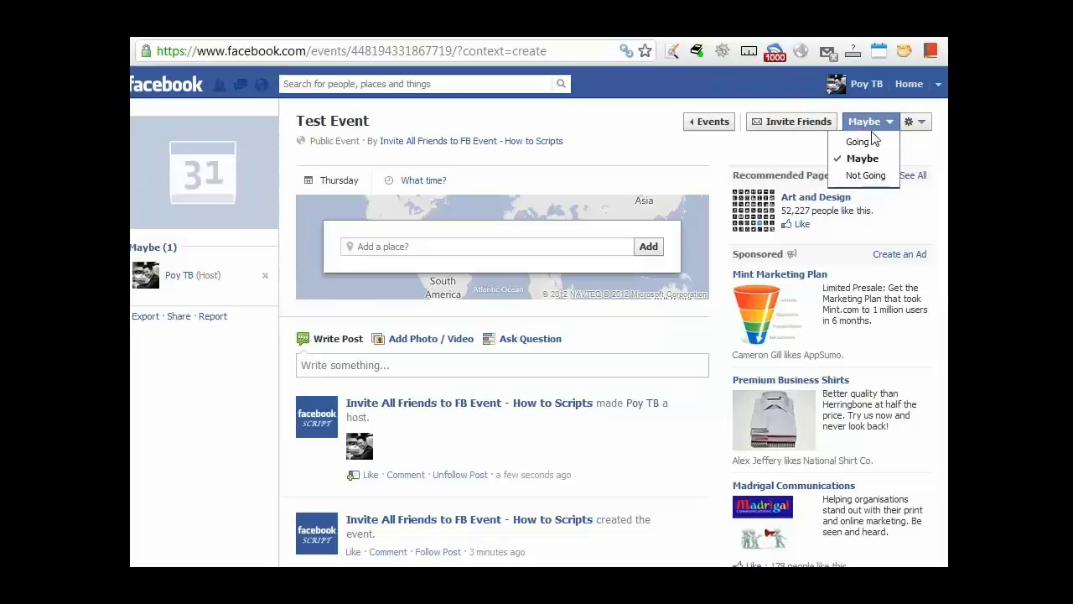
mouse_move(865, 176)
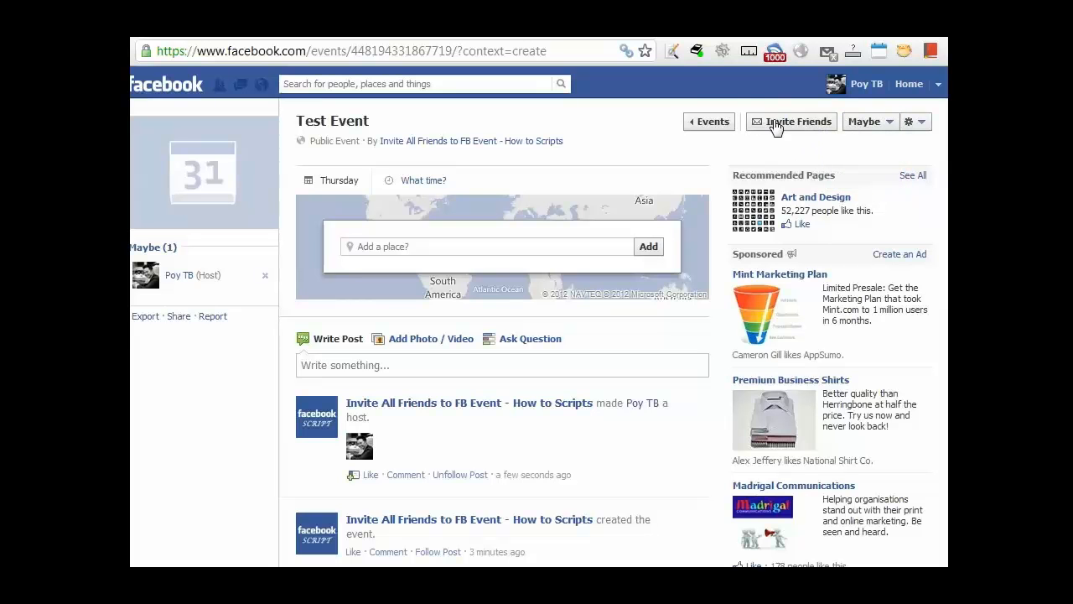
click(791, 121)
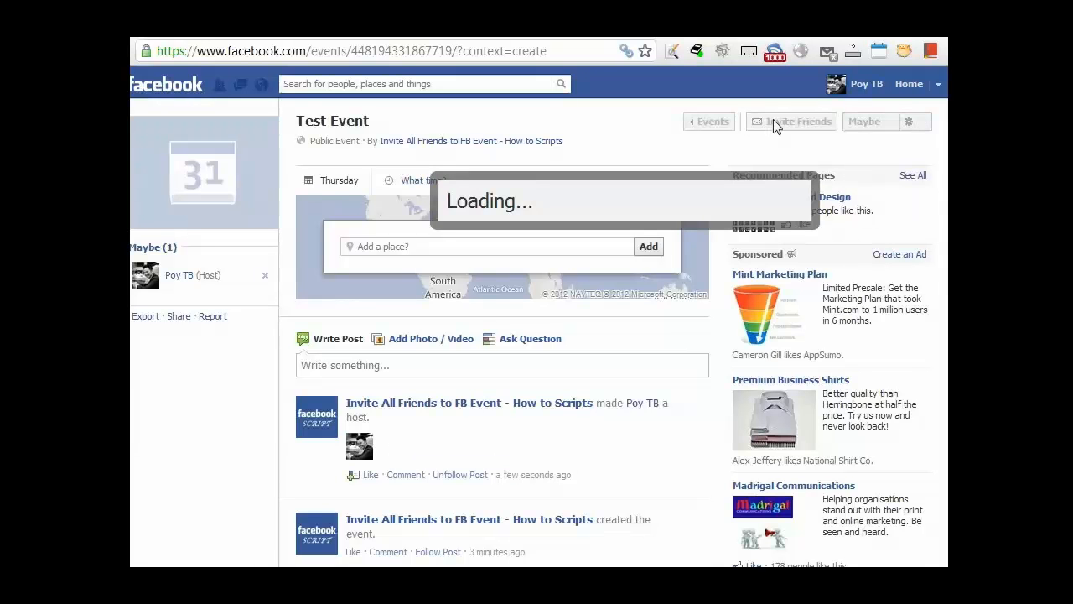
click(791, 120)
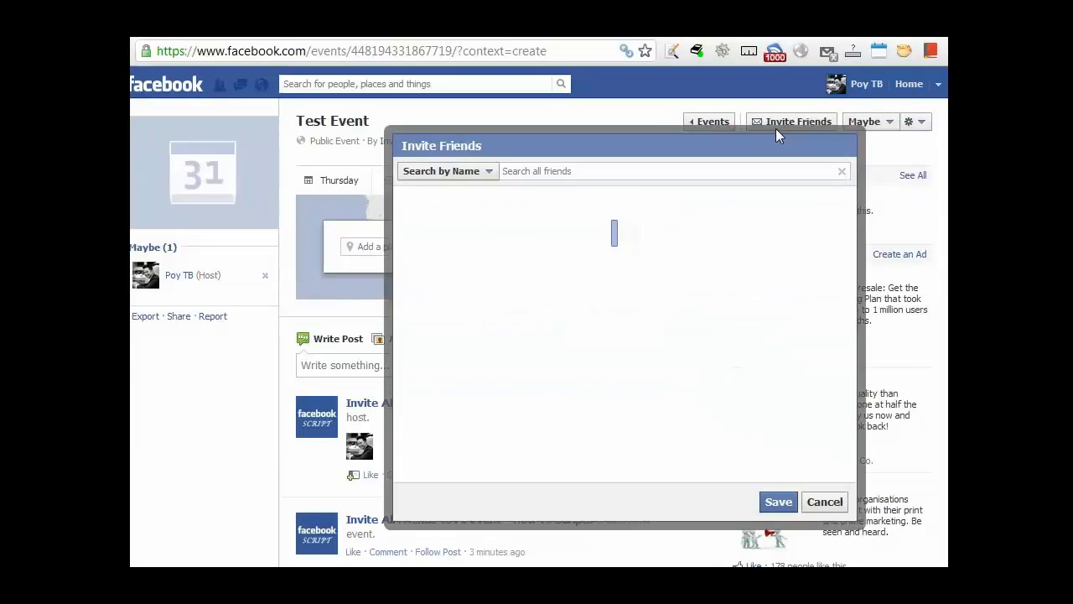
mouse_move(430, 284)
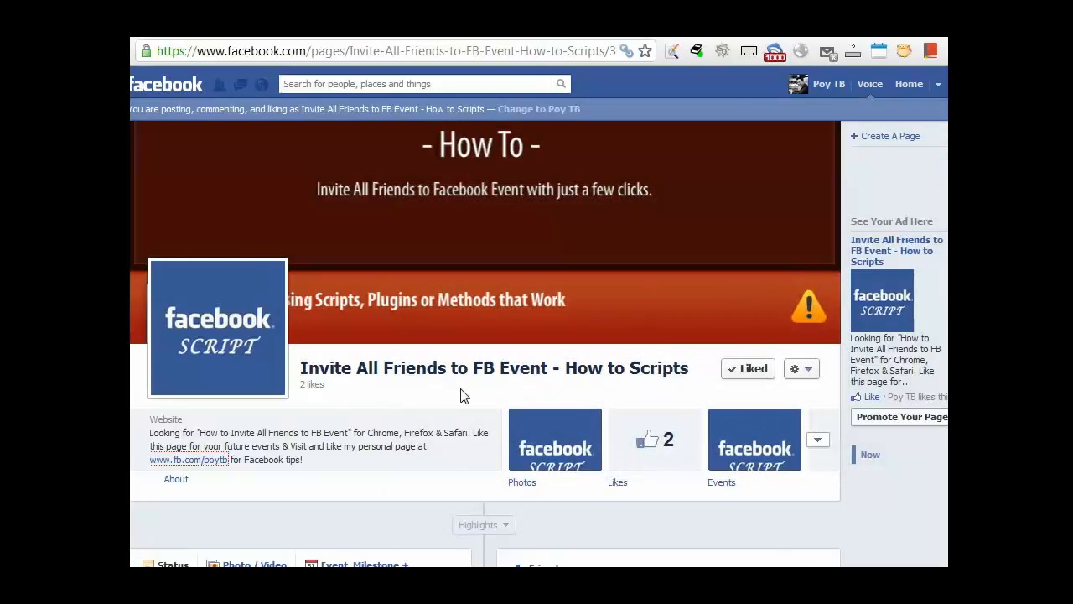
- Scroll to the How to Scripts instructions post and select its select-all JavaScript snippet
scroll(down, 3)
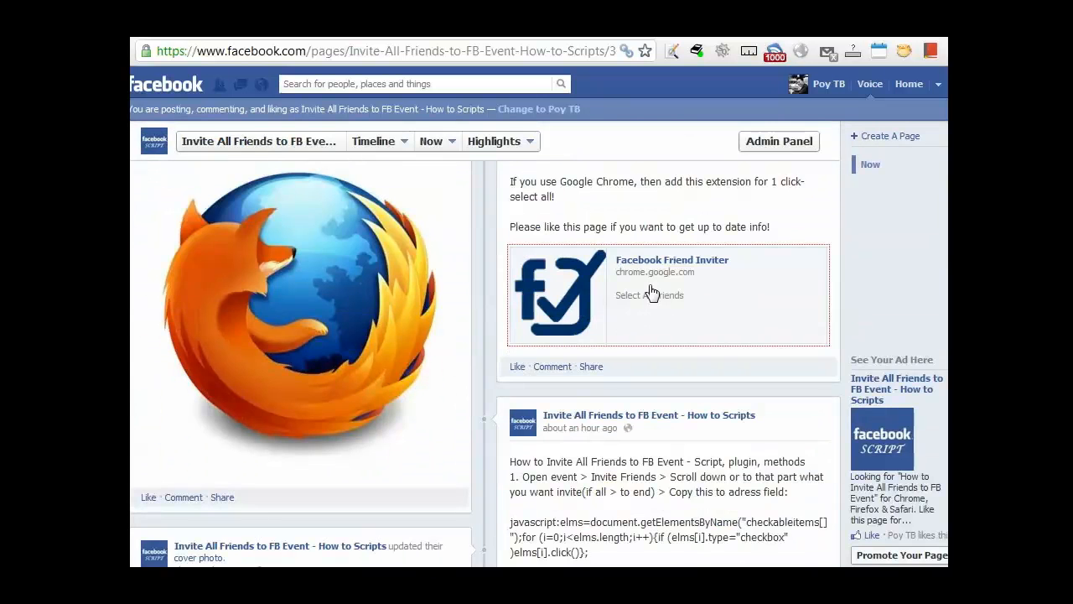
scroll(down, 3)
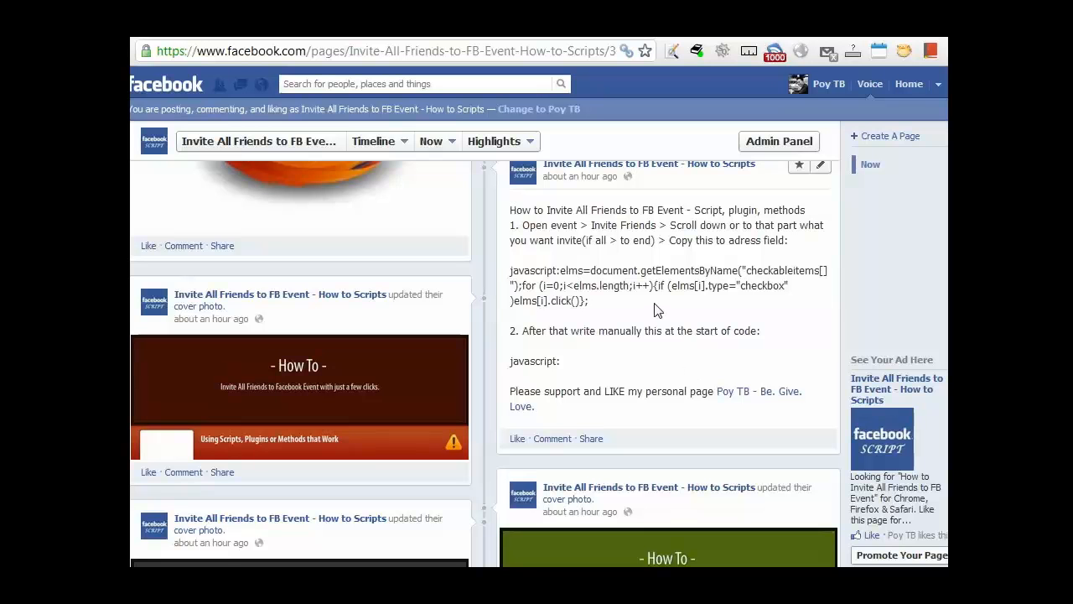
mouse_move(570, 240)
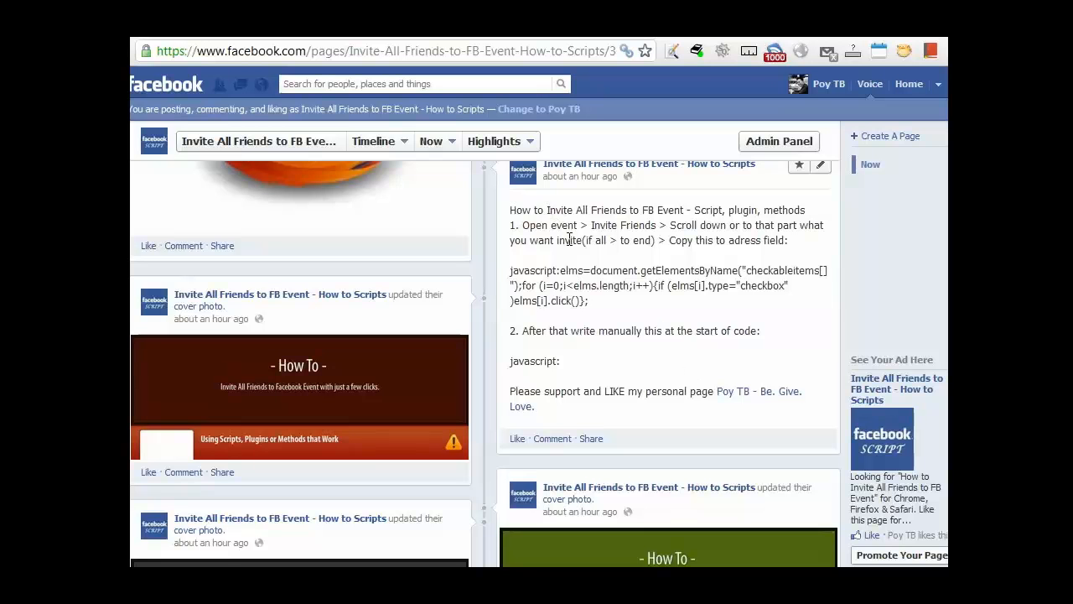
mouse_move(644, 220)
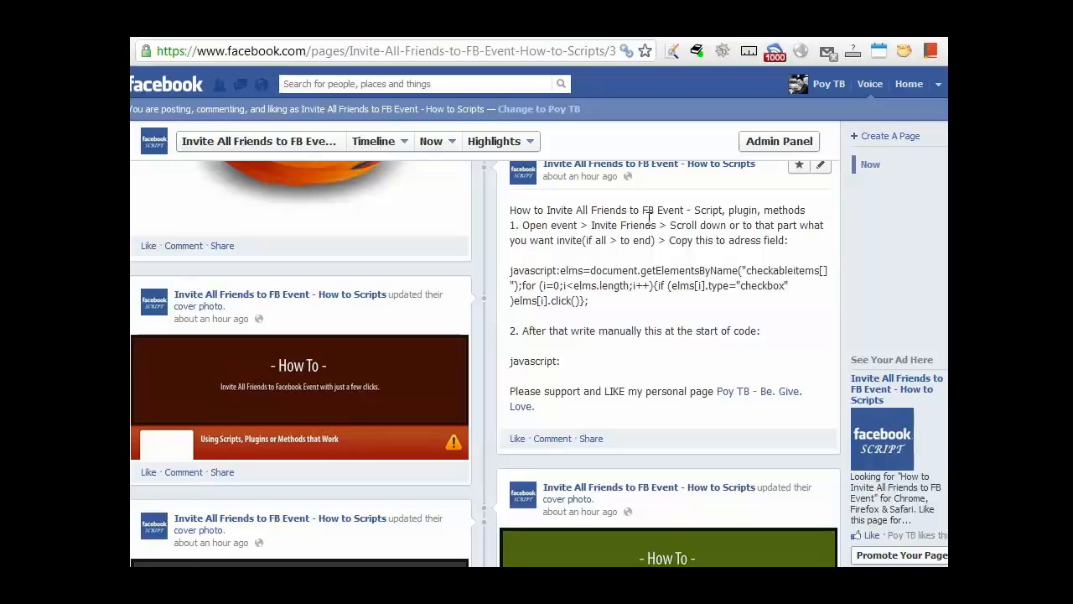
mouse_move(520, 268)
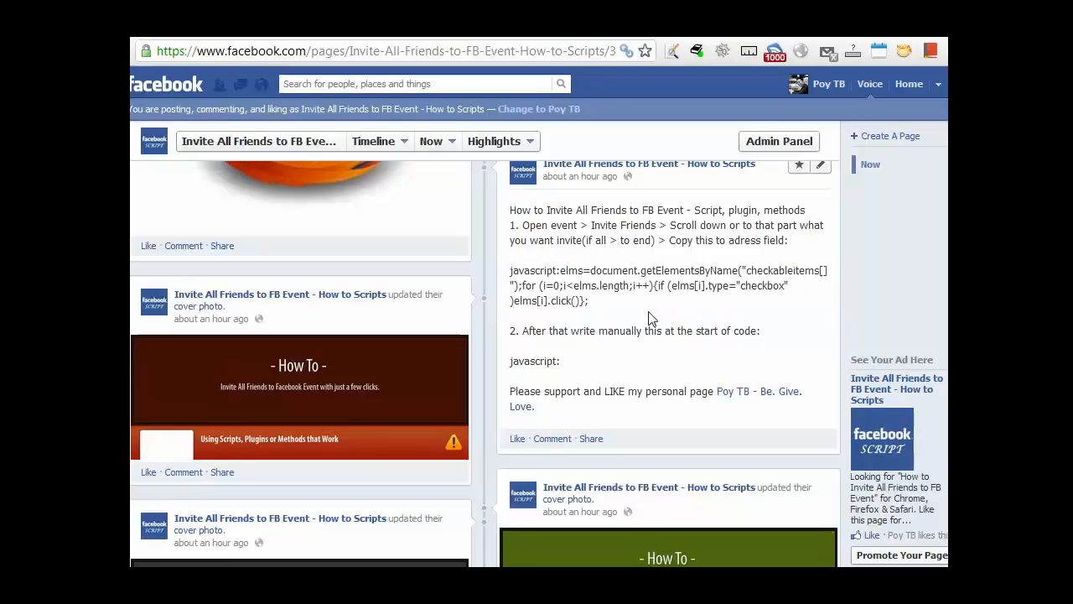
drag(509, 270, 588, 300)
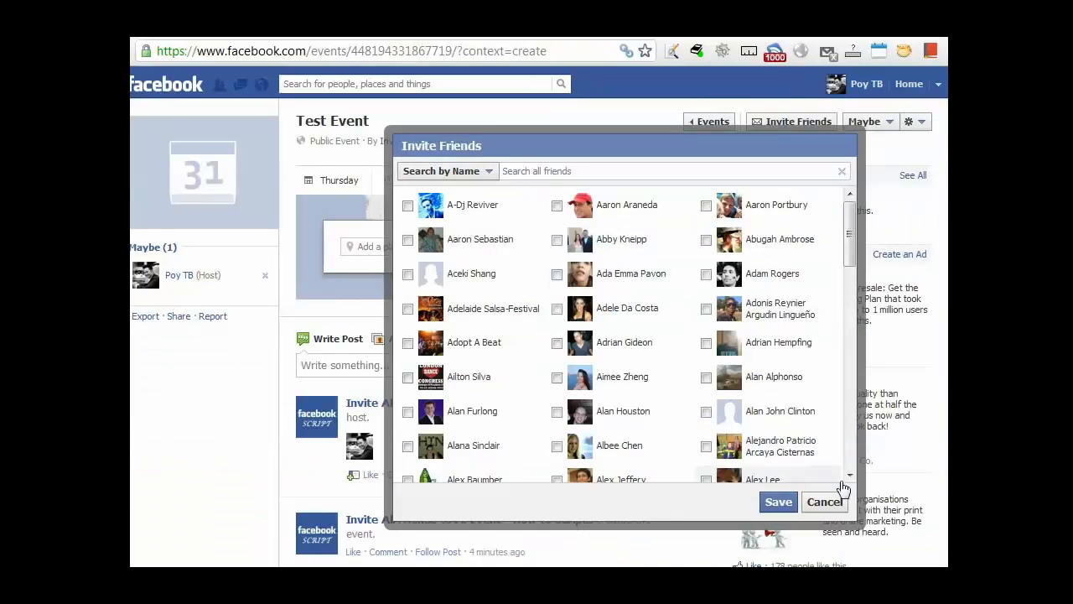
- Cancel the Invite Friends dialog and reopen it so the friend list reloads
click(825, 502)
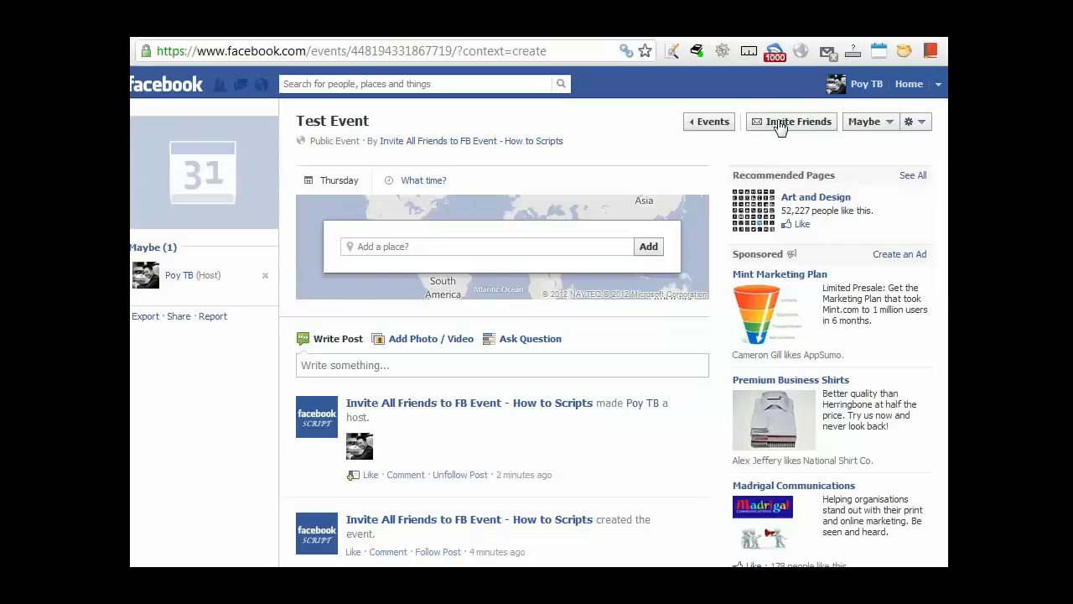
click(792, 121)
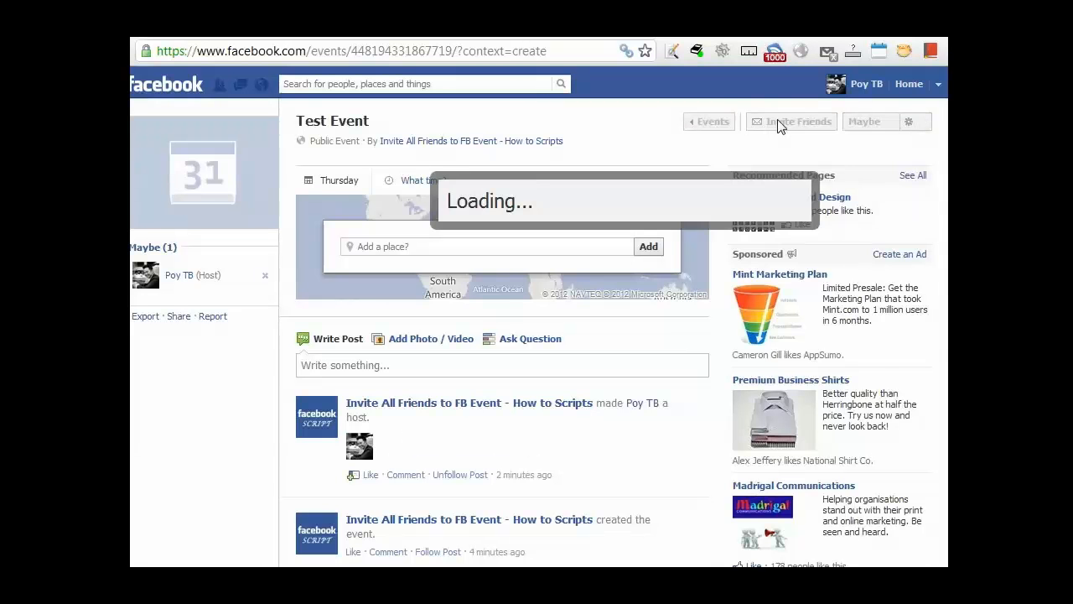
click(791, 121)
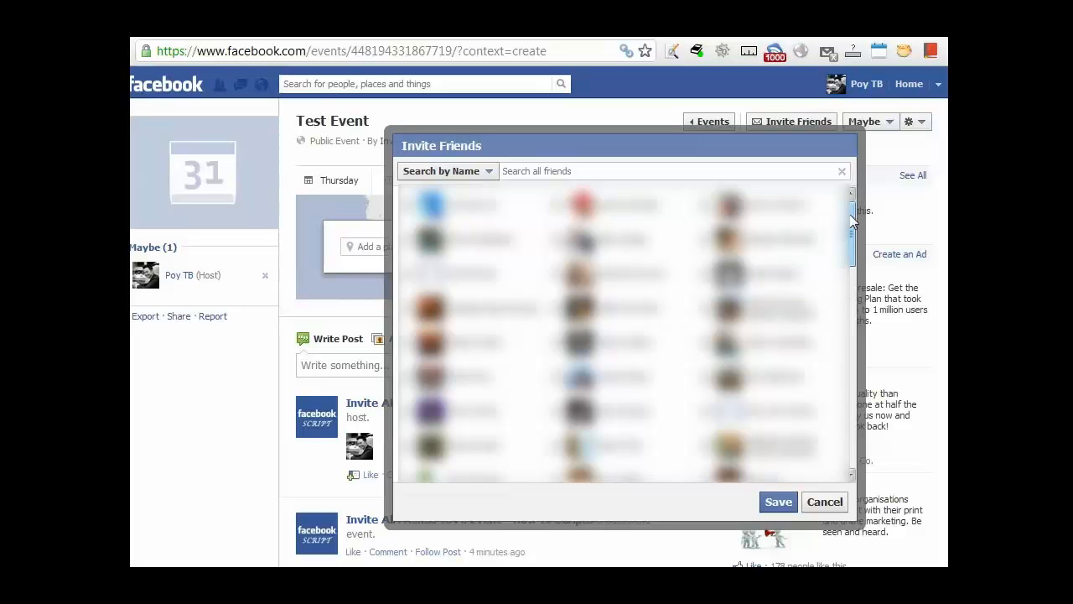
- Scroll the Invite Friends list to the bottom to load all friends, then copy the highlighted select-all script
scroll(down, 3)
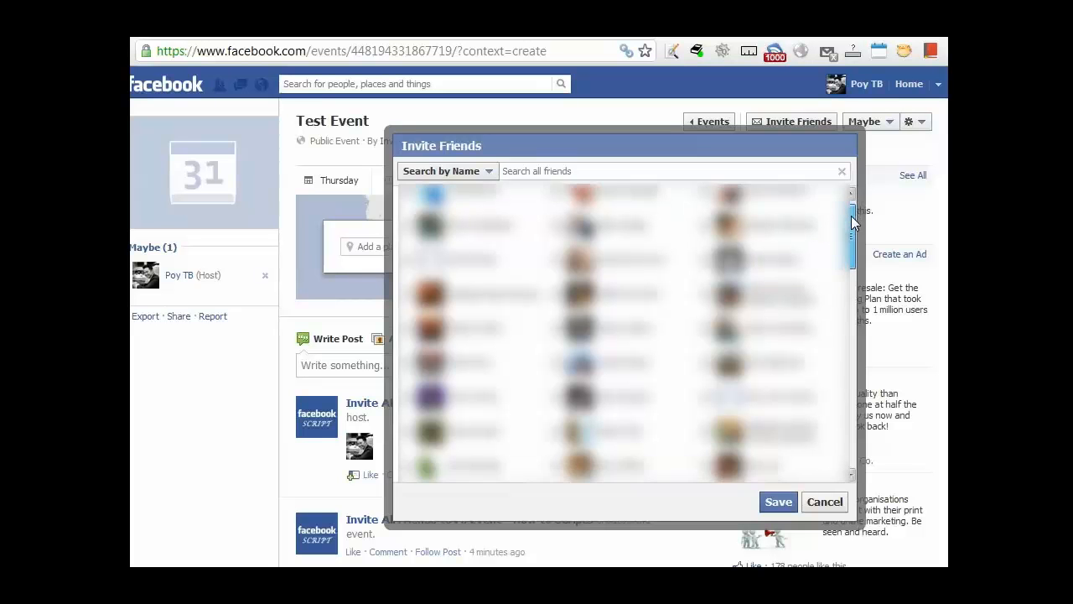
scroll(down, 3)
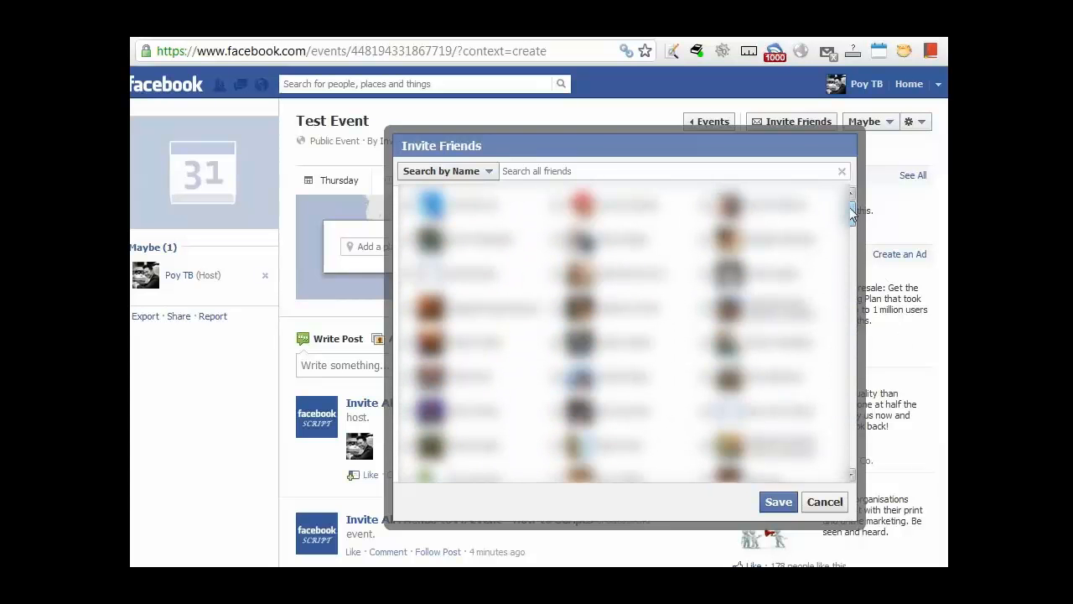
scroll(down, 3)
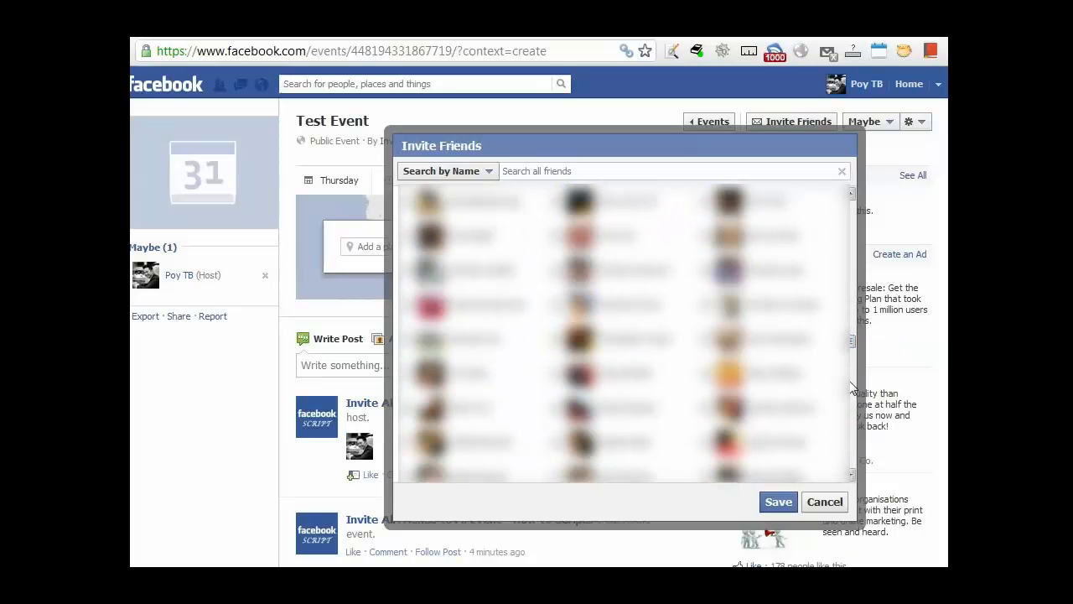
scroll(down, 3)
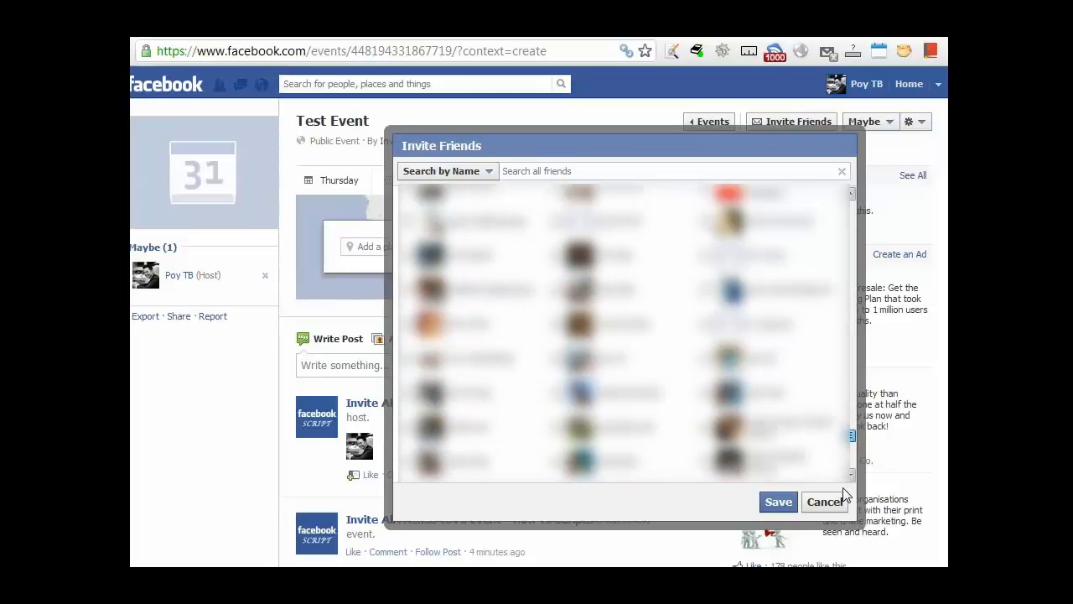
scroll(down, 3)
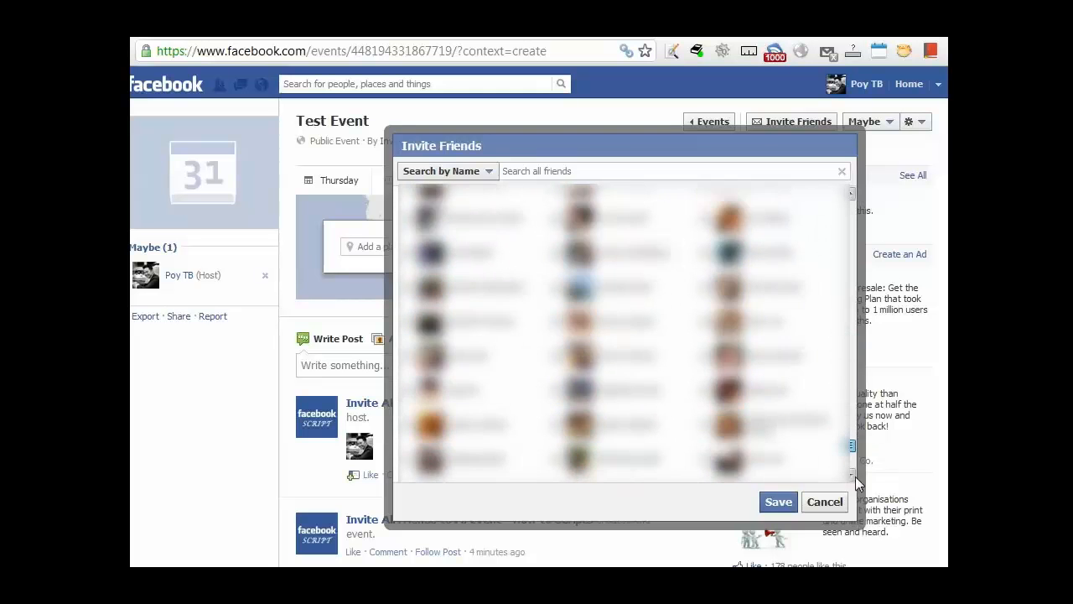
scroll(down, 3)
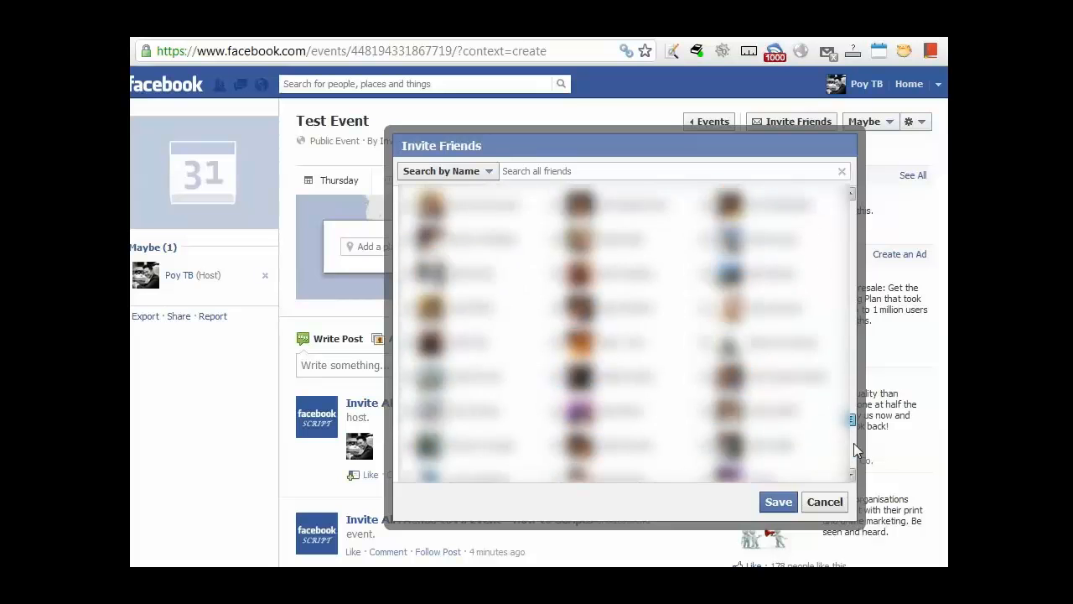
scroll(down, 3)
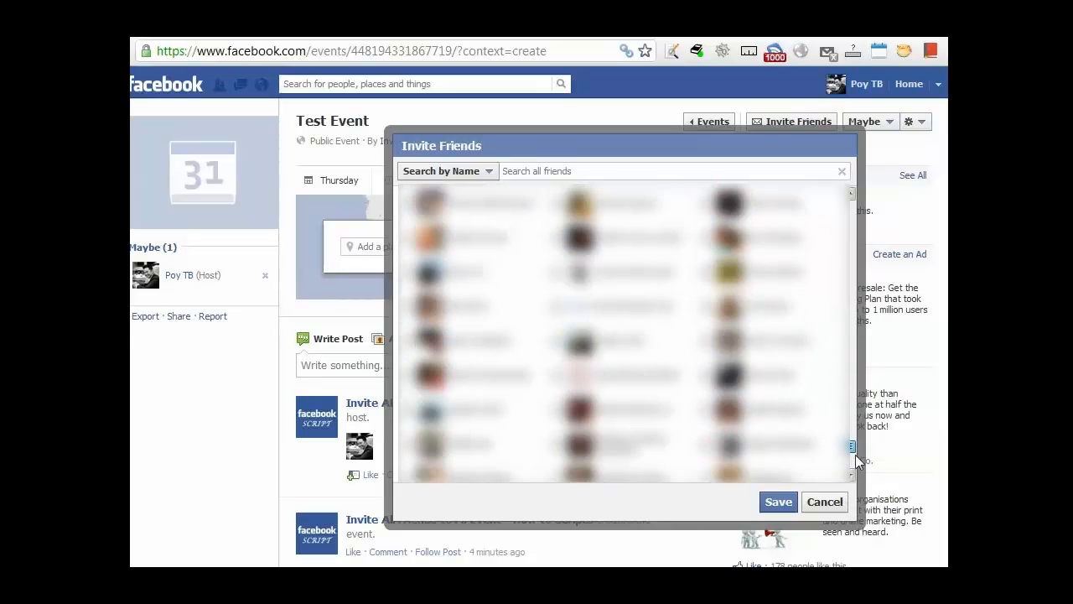
scroll(down, 3)
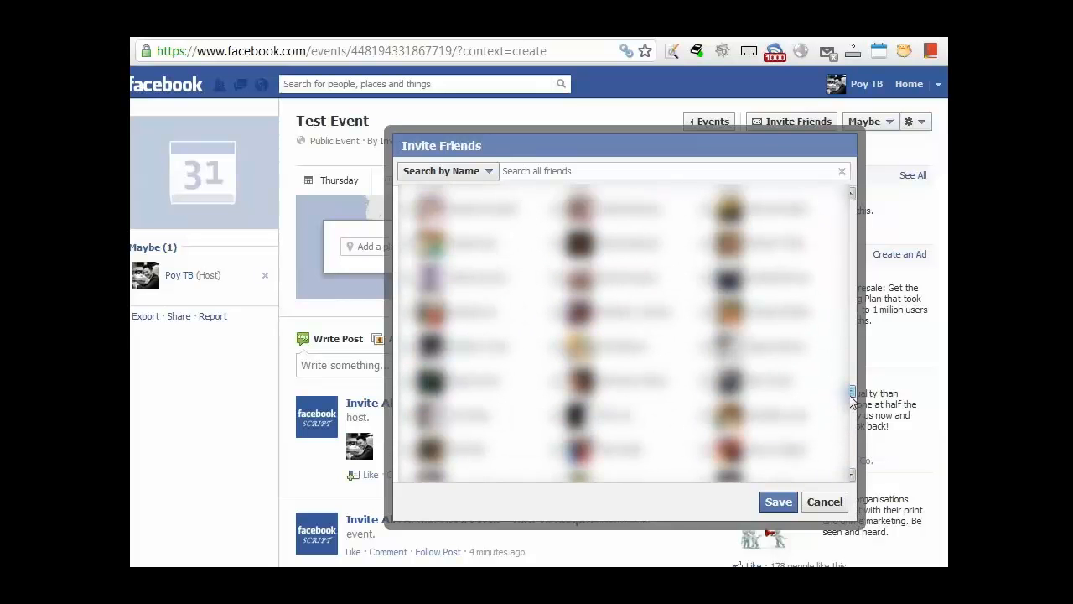
scroll(down, 3)
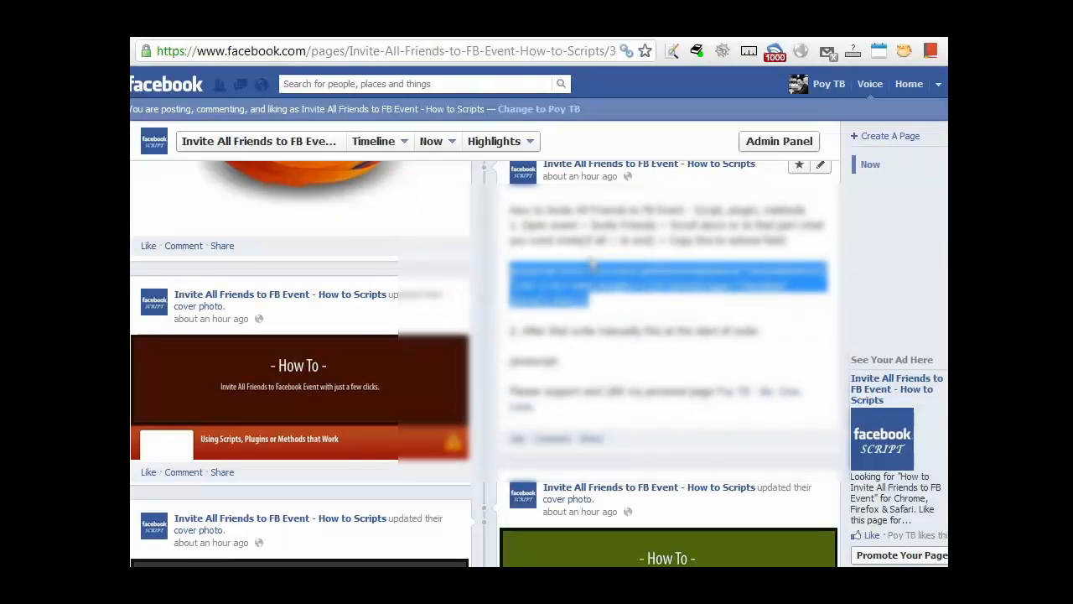
right_click(667, 281)
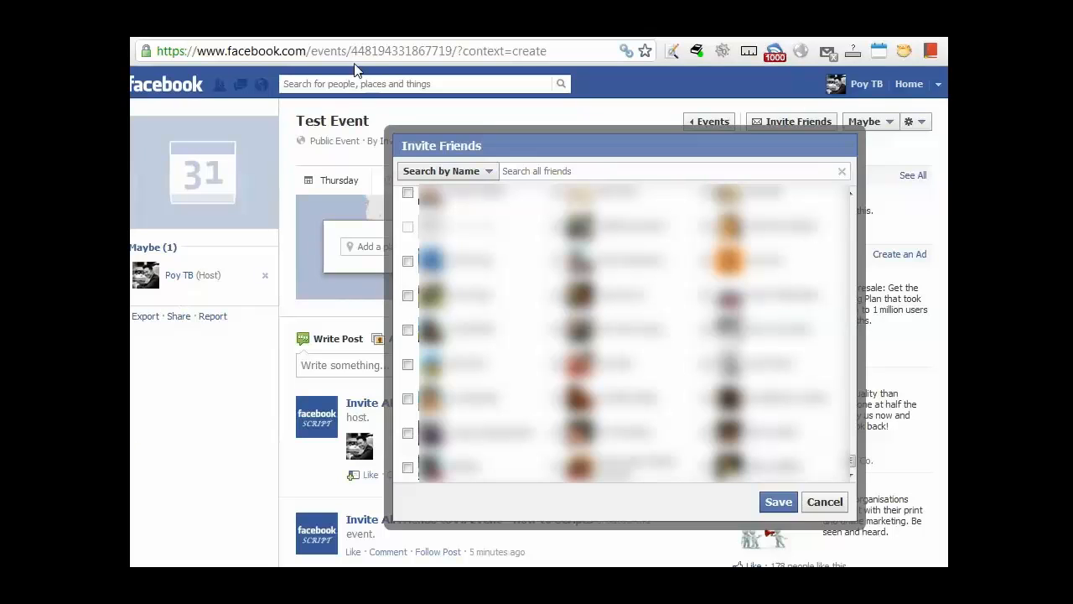
- Paste the select-all script into the address bar and restore its 'javascript:' prefix
click(352, 50)
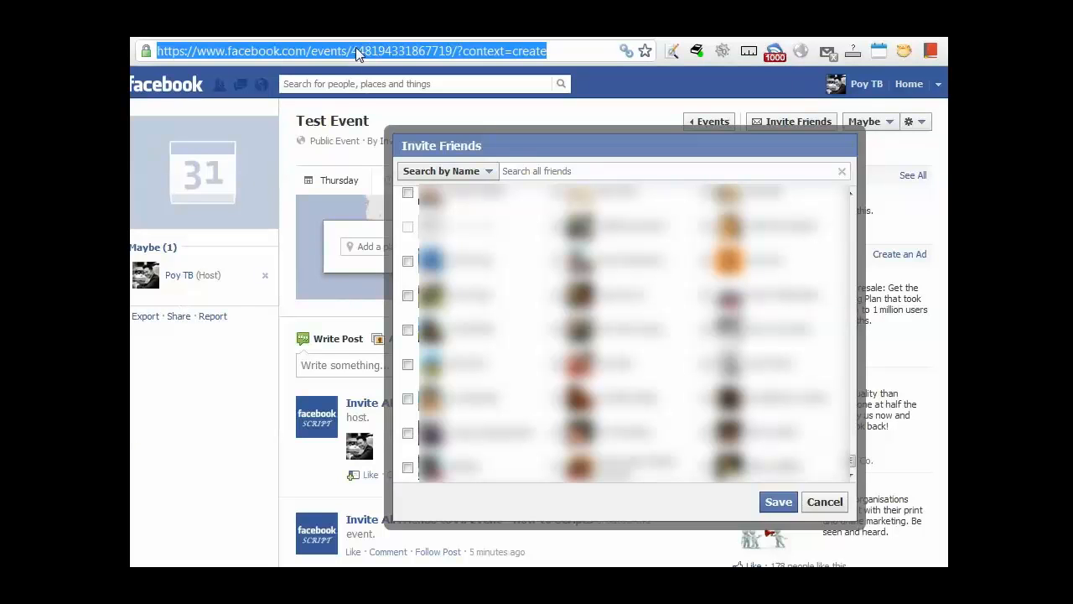
right_click(352, 50)
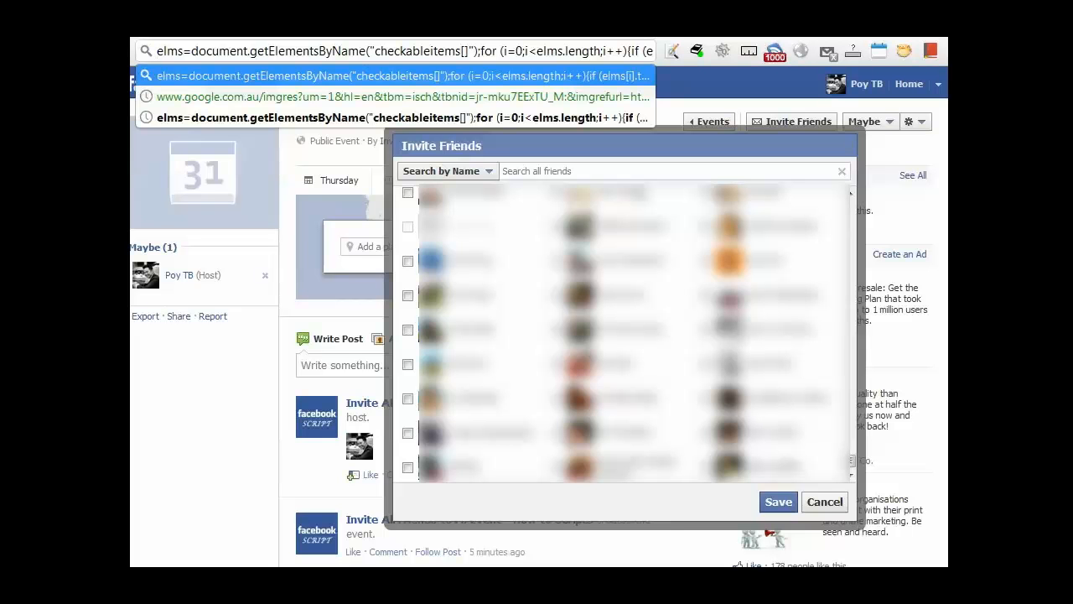
text(javas)
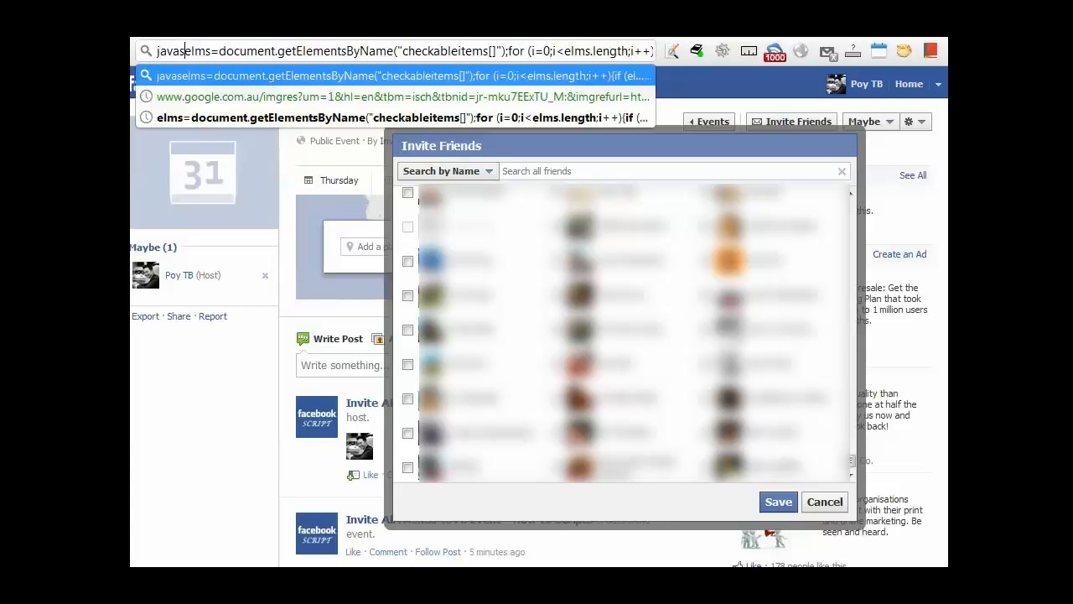
text(cript:)
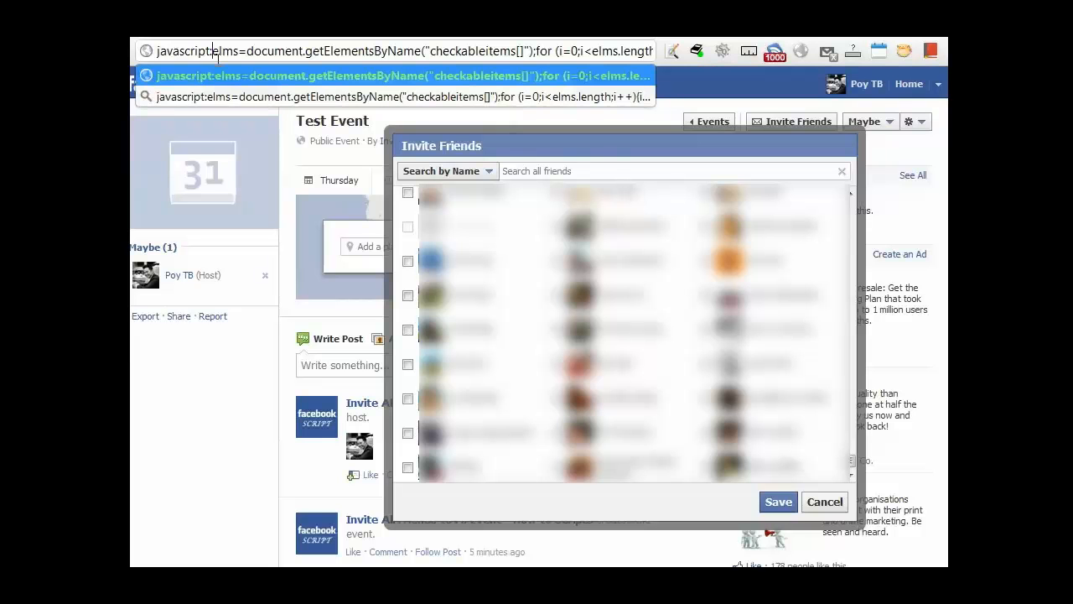
mouse_move(436, 96)
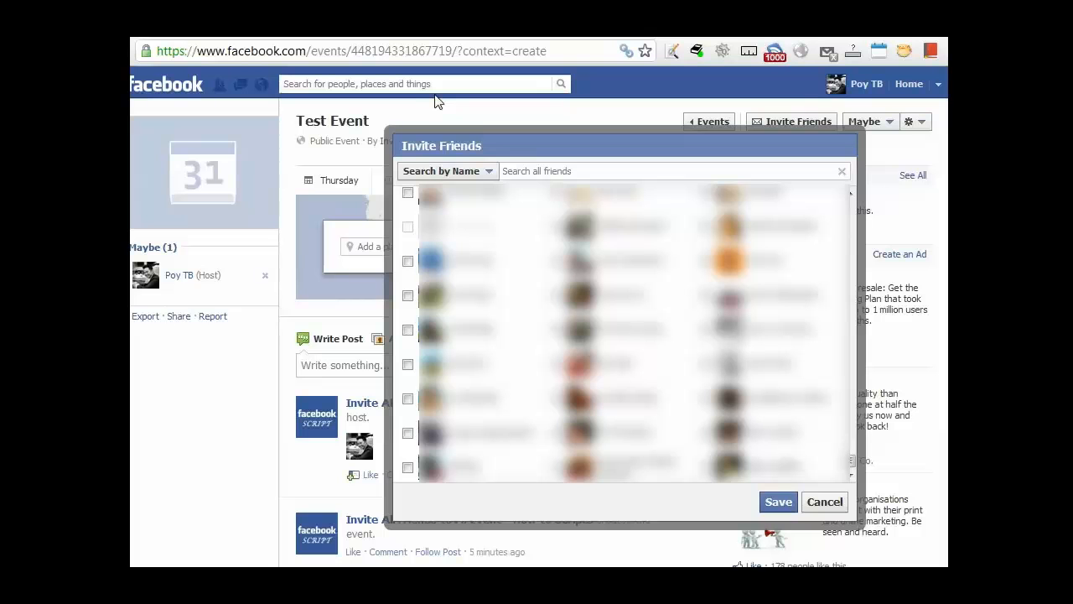
mouse_move(443, 100)
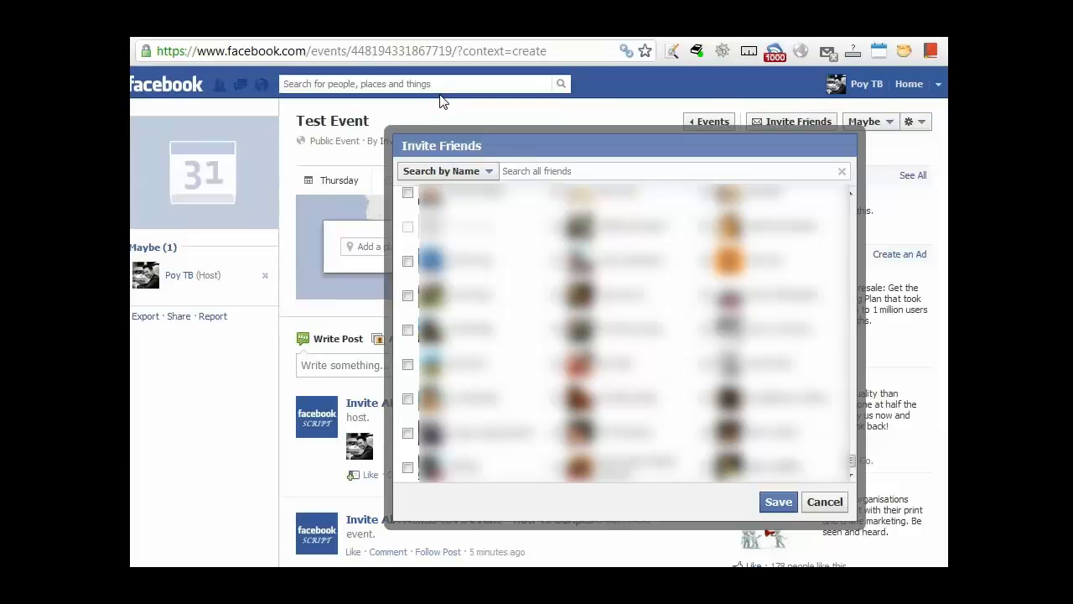
mouse_move(470, 76)
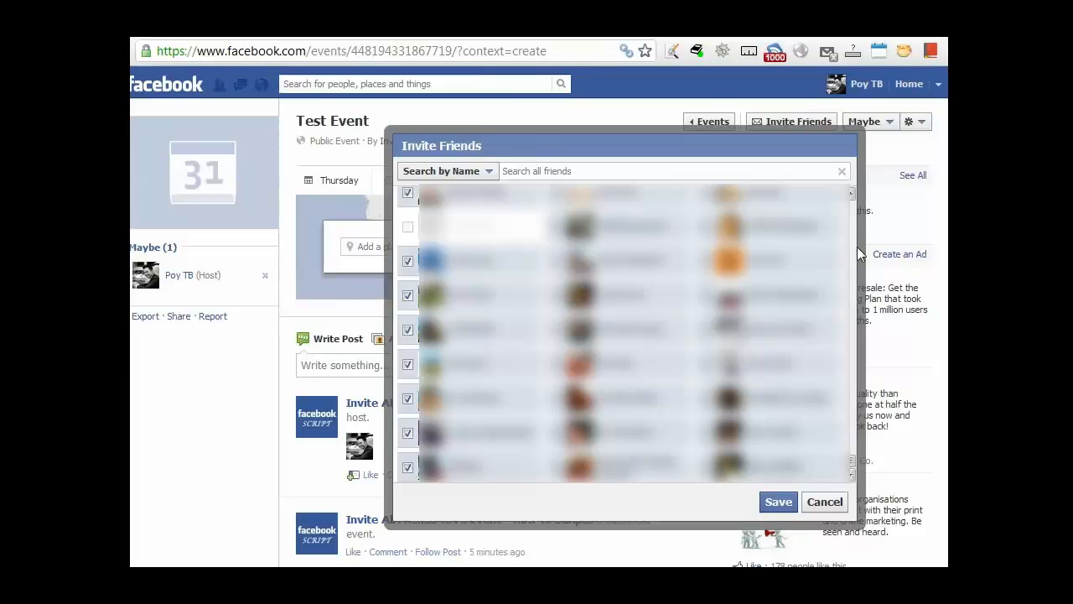
mouse_move(865, 233)
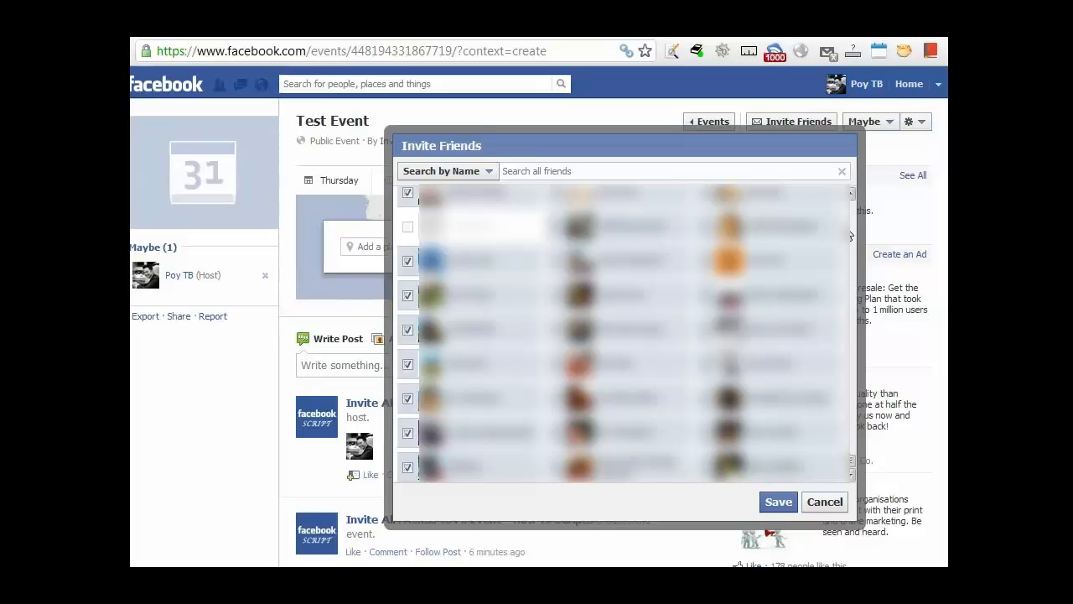
- Run the snippet and scroll through the Invite Friends list confirming every friend checkbox is ticked
scroll(down, 3)
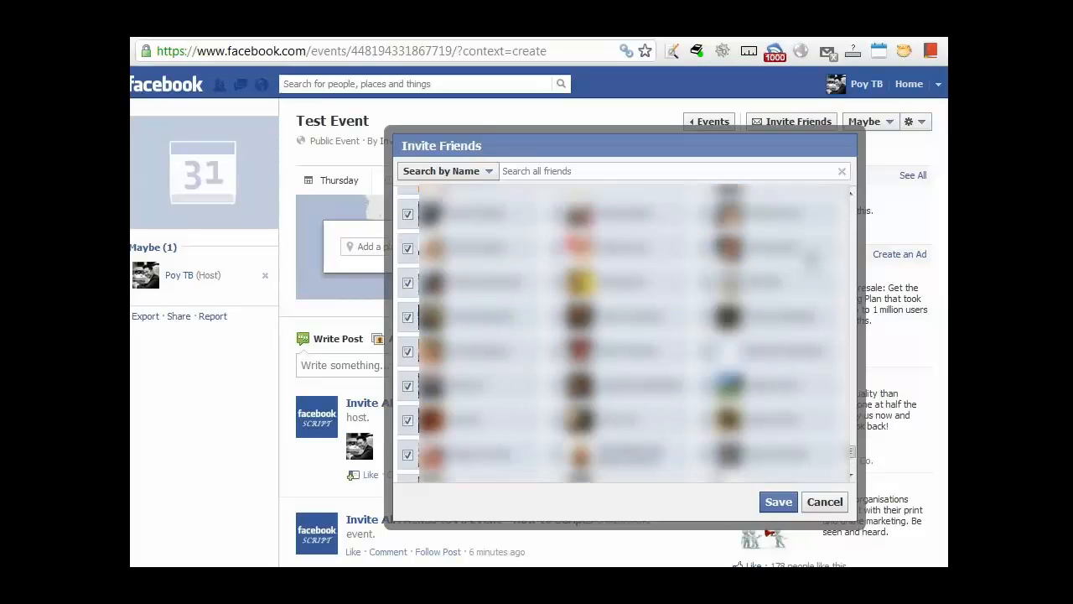
scroll(down, 3)
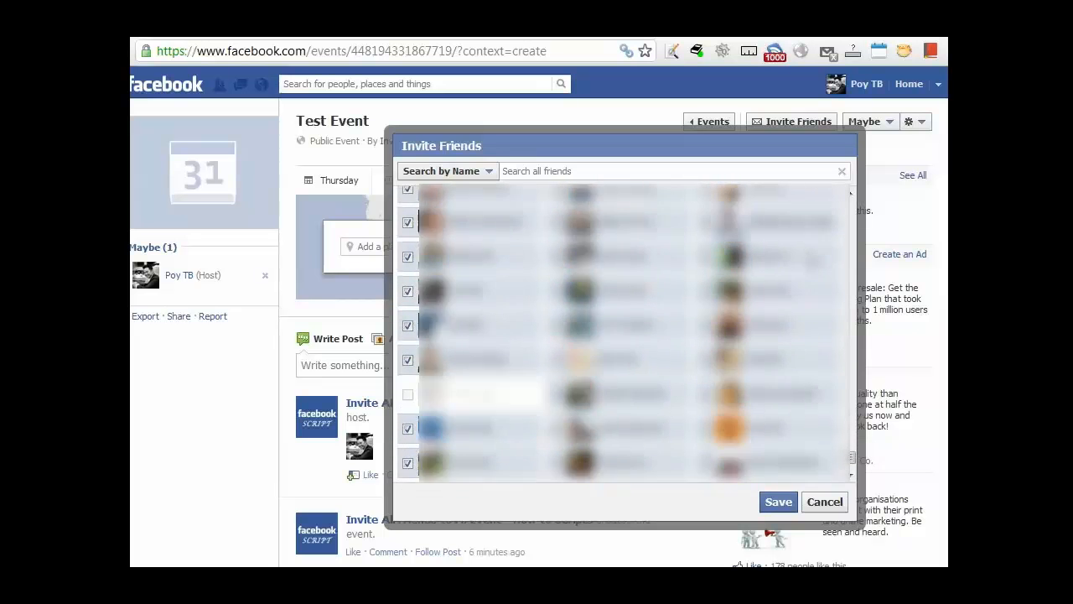
scroll(down, 3)
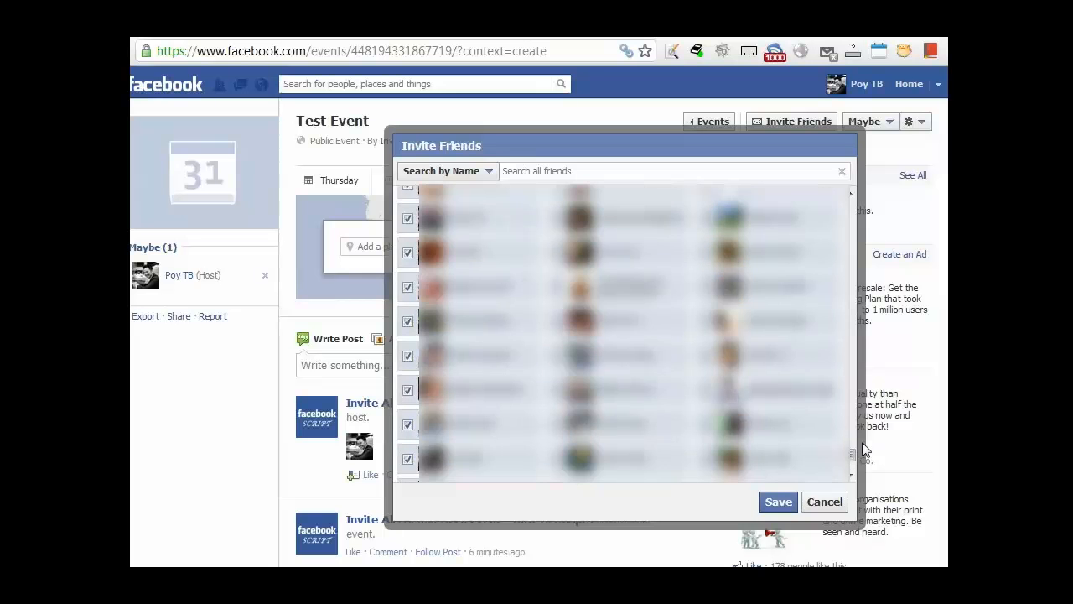
scroll(down, 3)
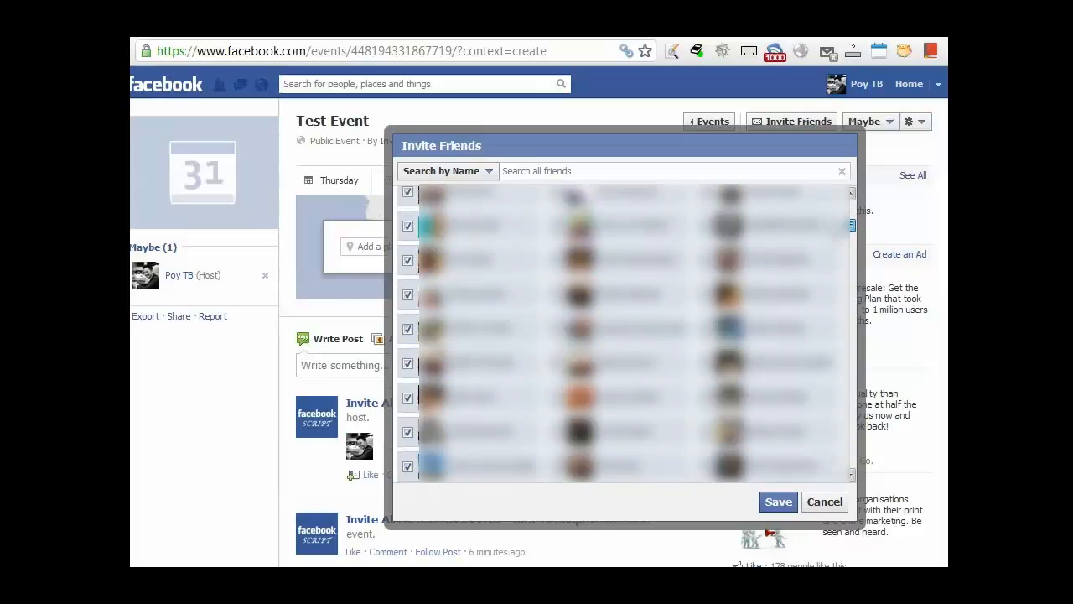
scroll(down, 3)
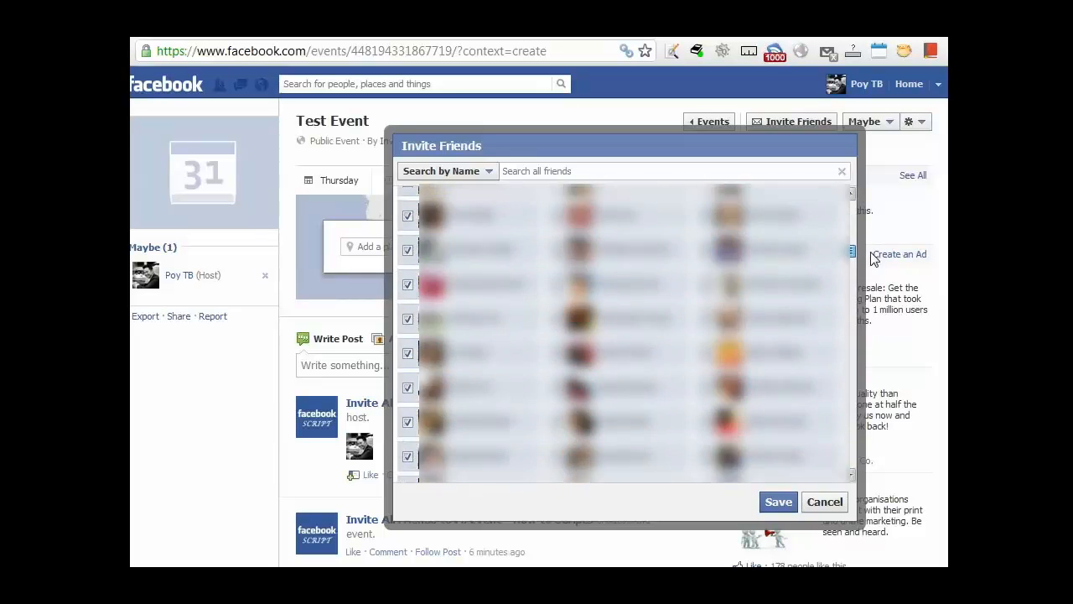
scroll(down, 3)
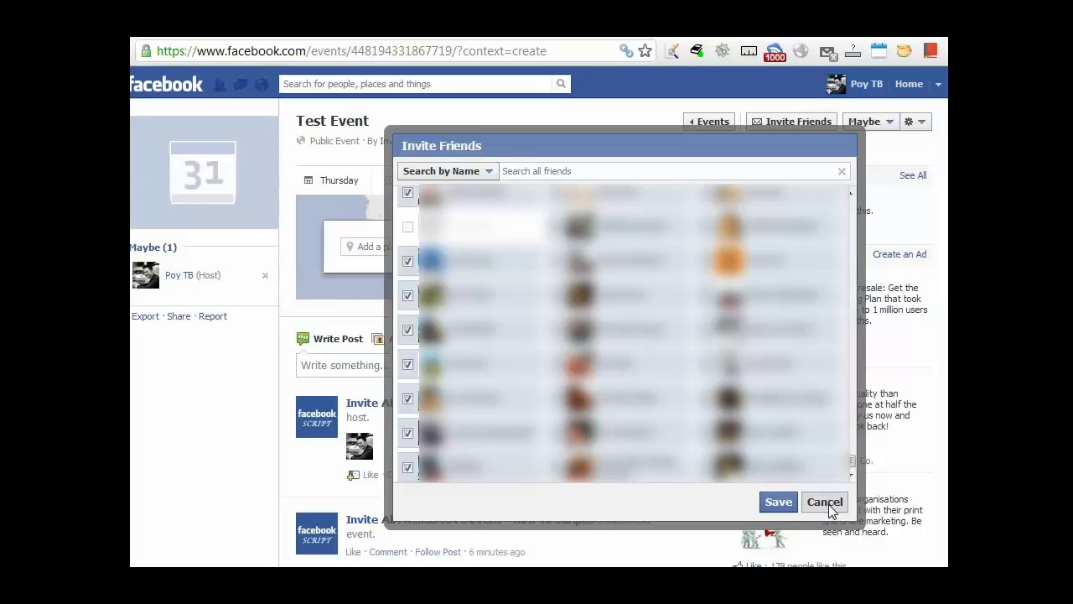
- Cancel the Invite Friends dialog and scroll the How to Scripts page to its Firefox and Chrome instructions post
click(823, 502)
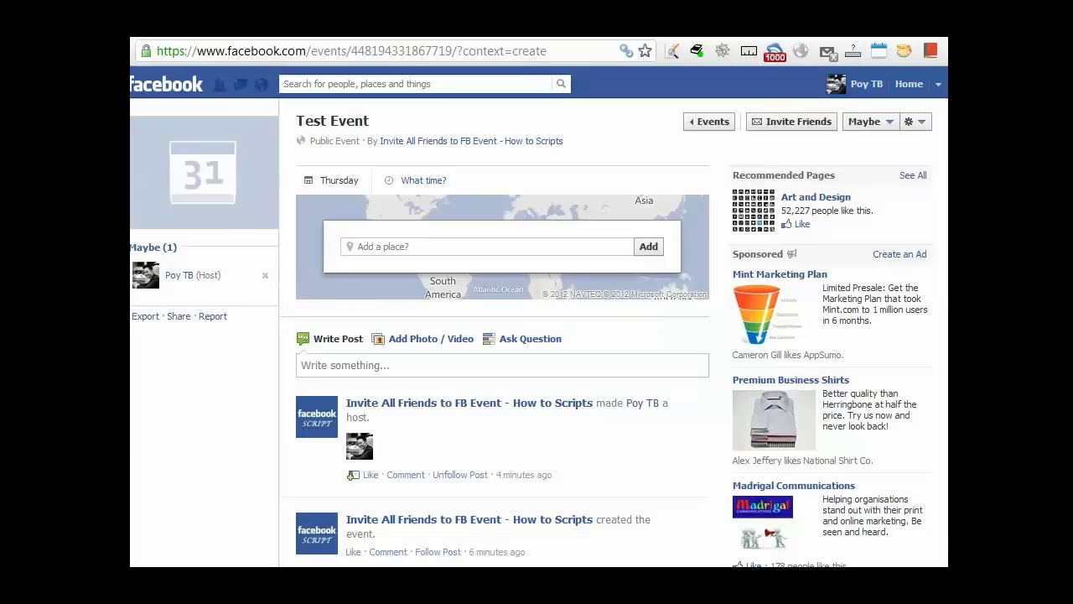
click(469, 141)
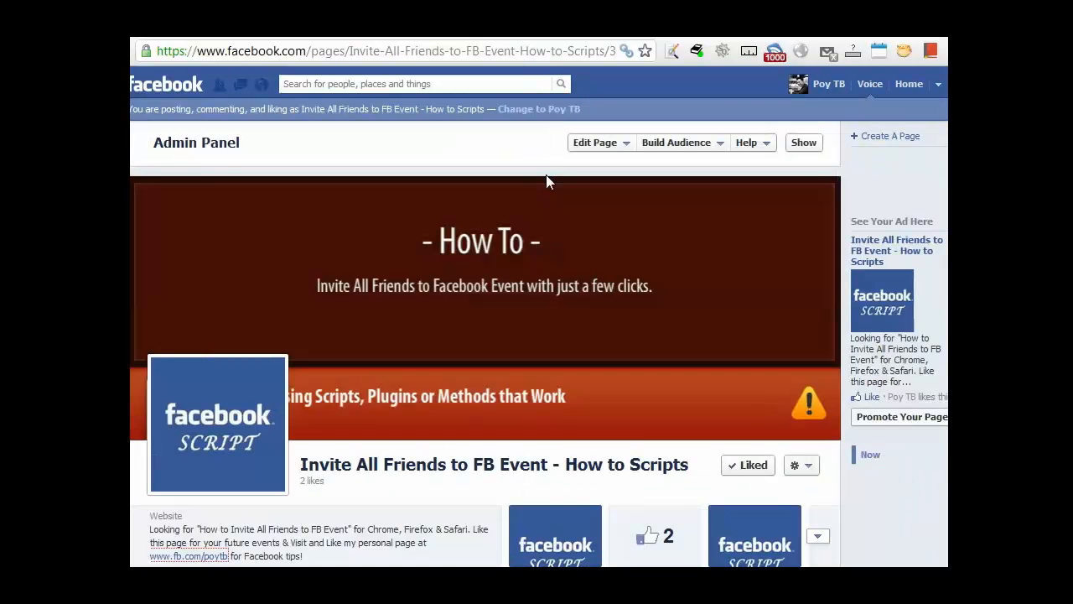
scroll(down, 3)
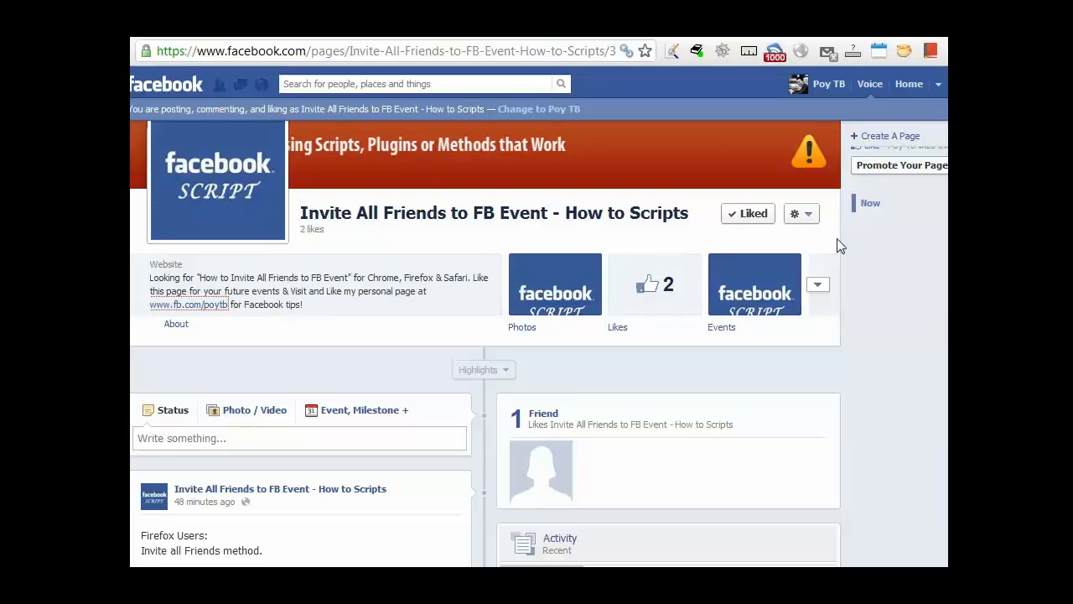
scroll(down, 3)
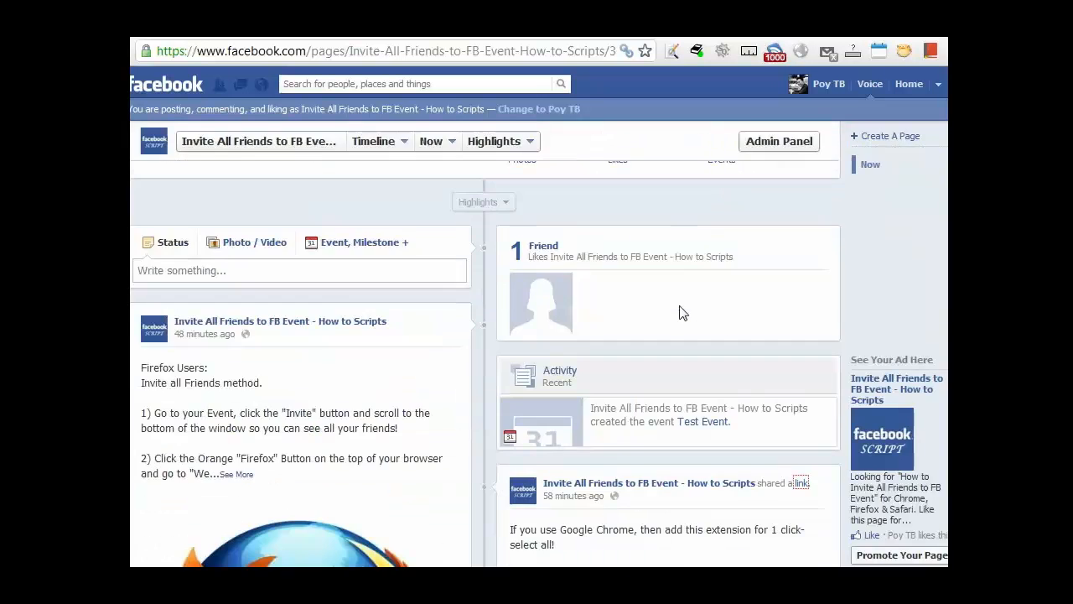